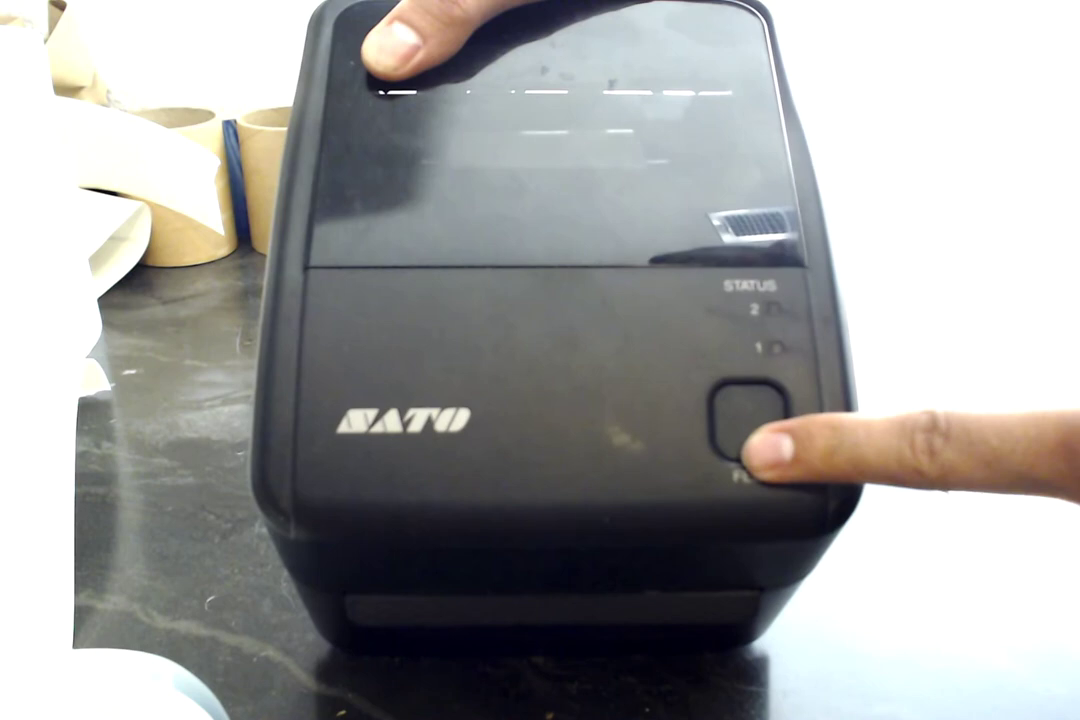
Power the printer on with FEED held until STATUS lights 1 and 2 glow orange.
click(752, 420)
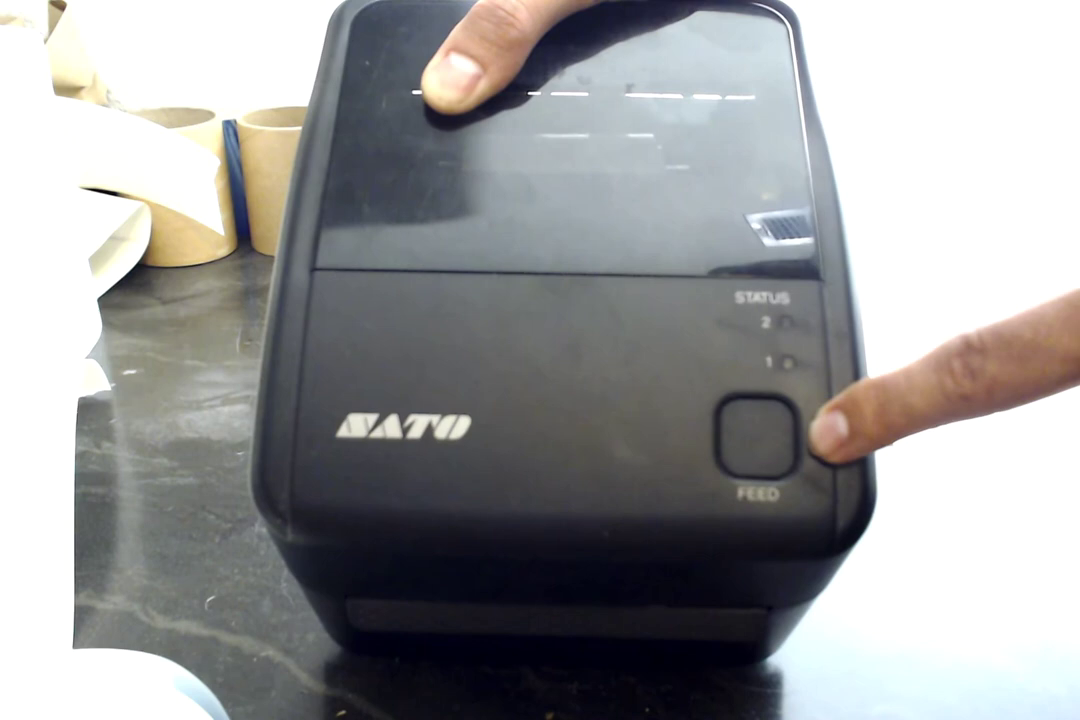
click(760, 430)
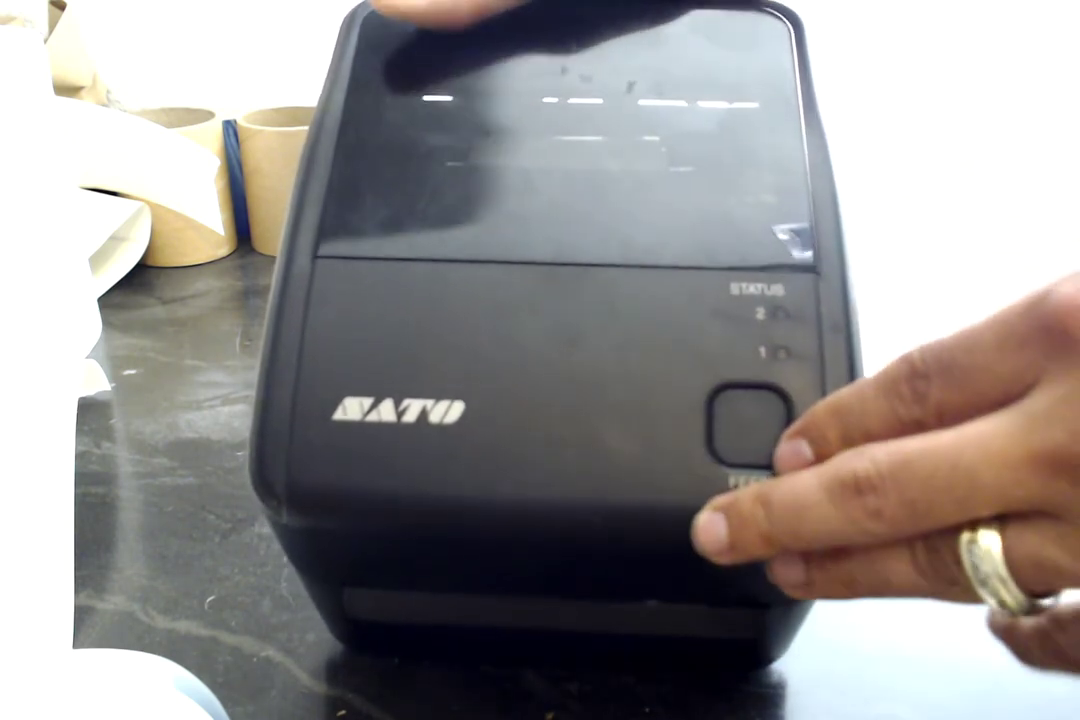
click(760, 424)
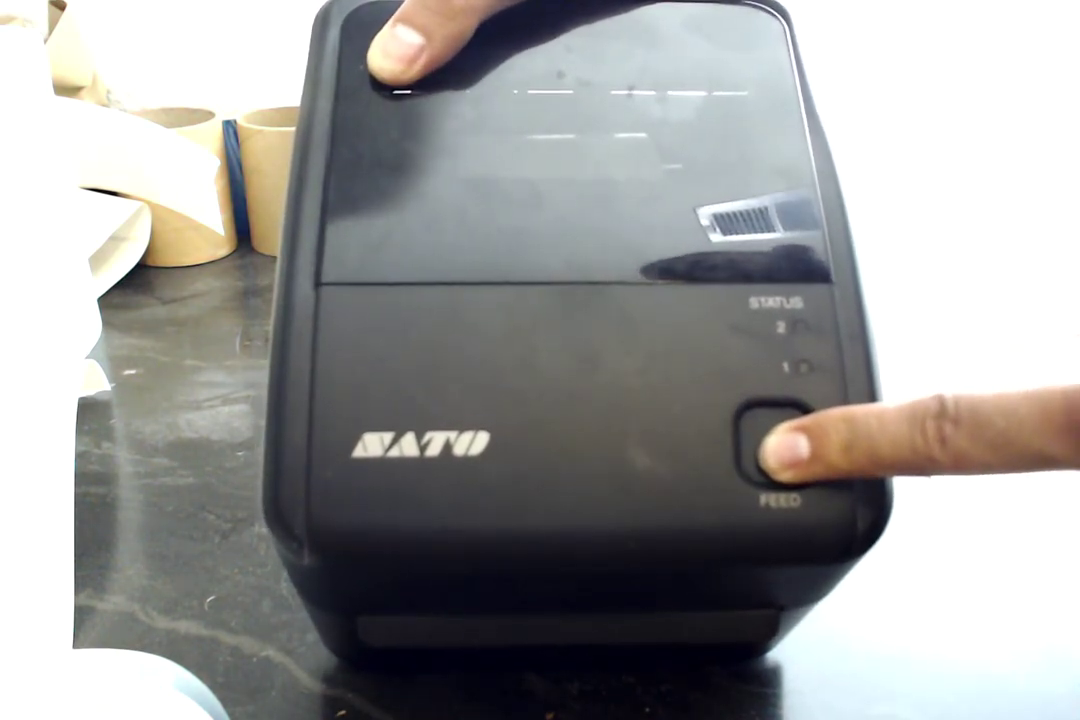
click(776, 444)
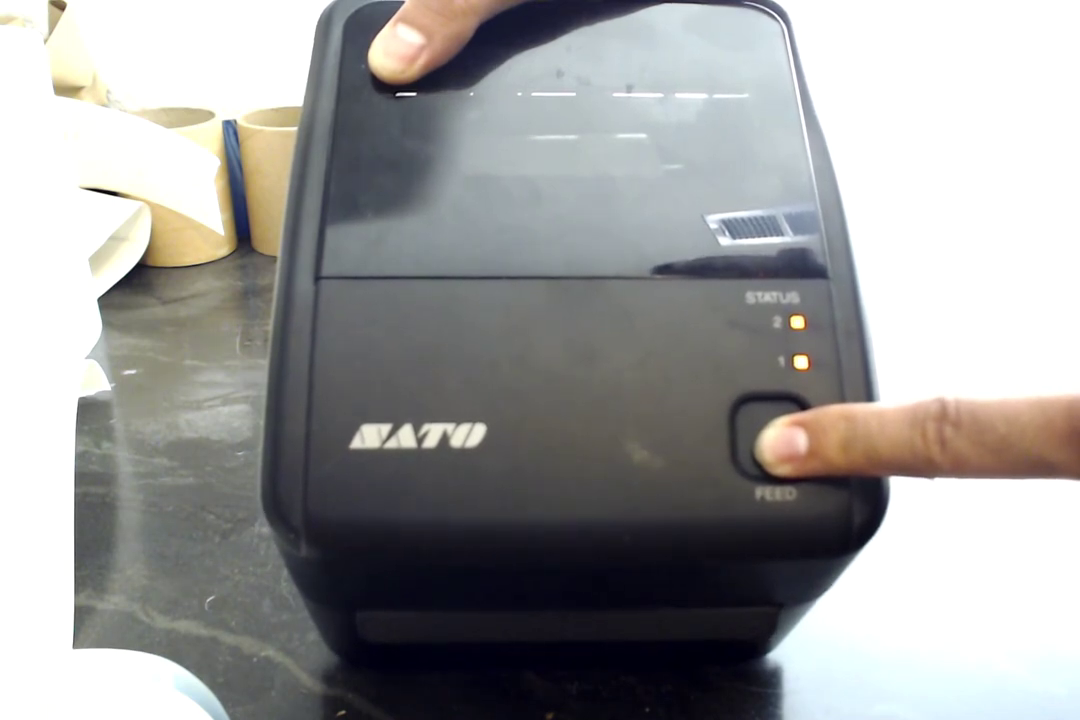
click(772, 444)
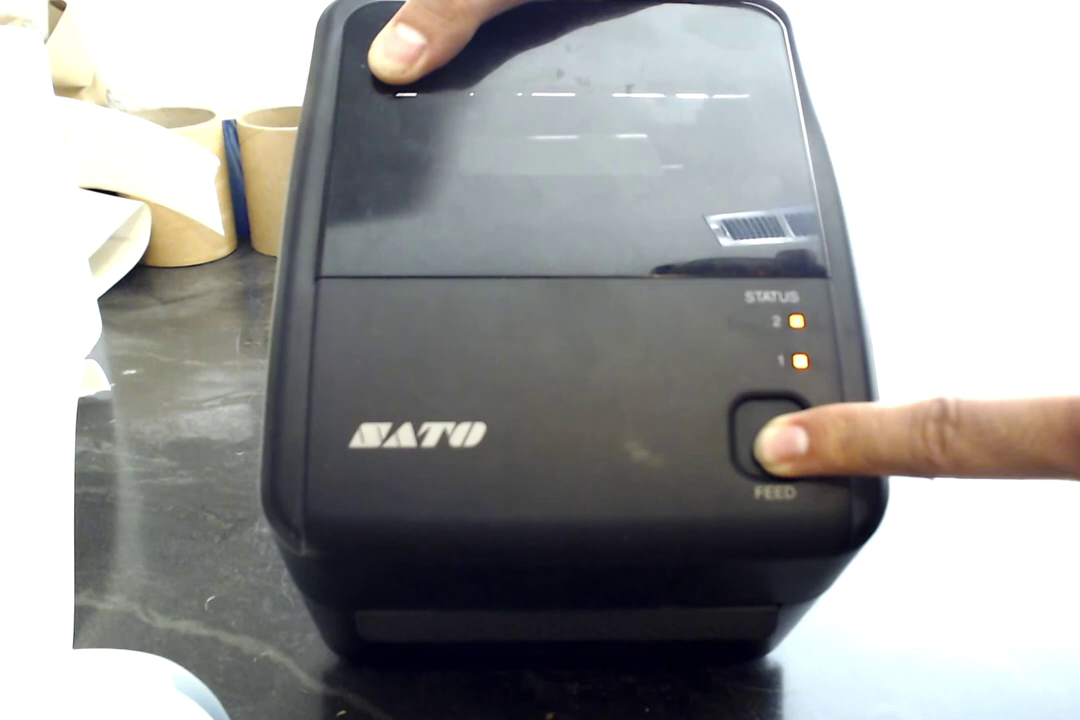
click(770, 444)
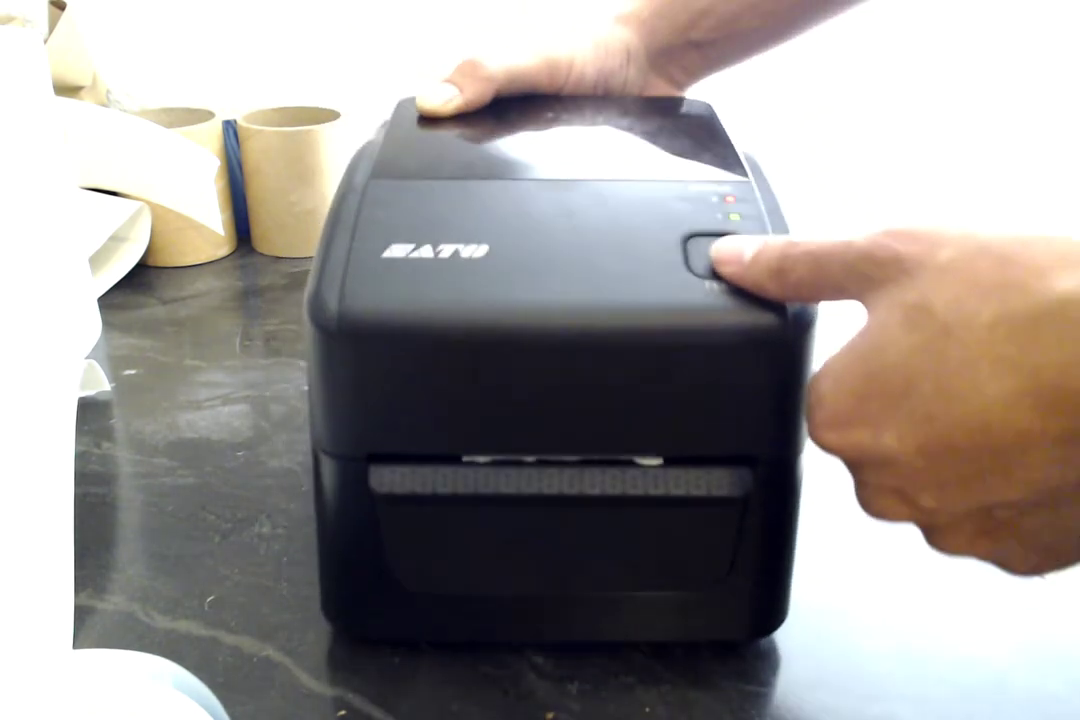
Release FEED so the printer feeds out one label to measure the new media.
click(718, 256)
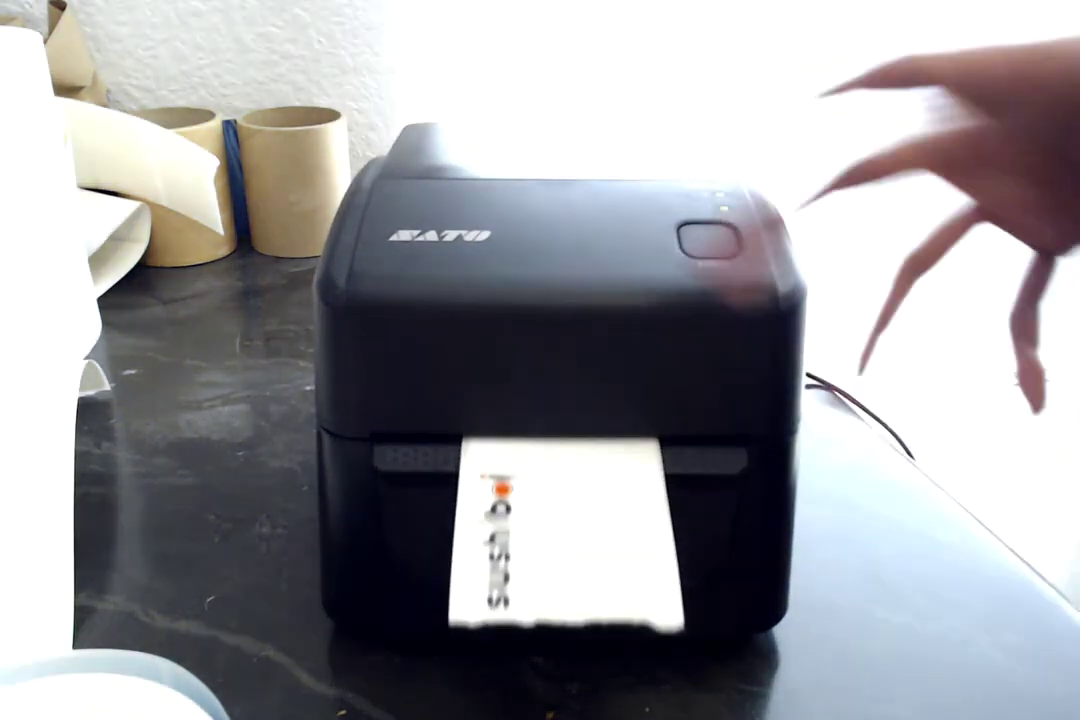
click(708, 232)
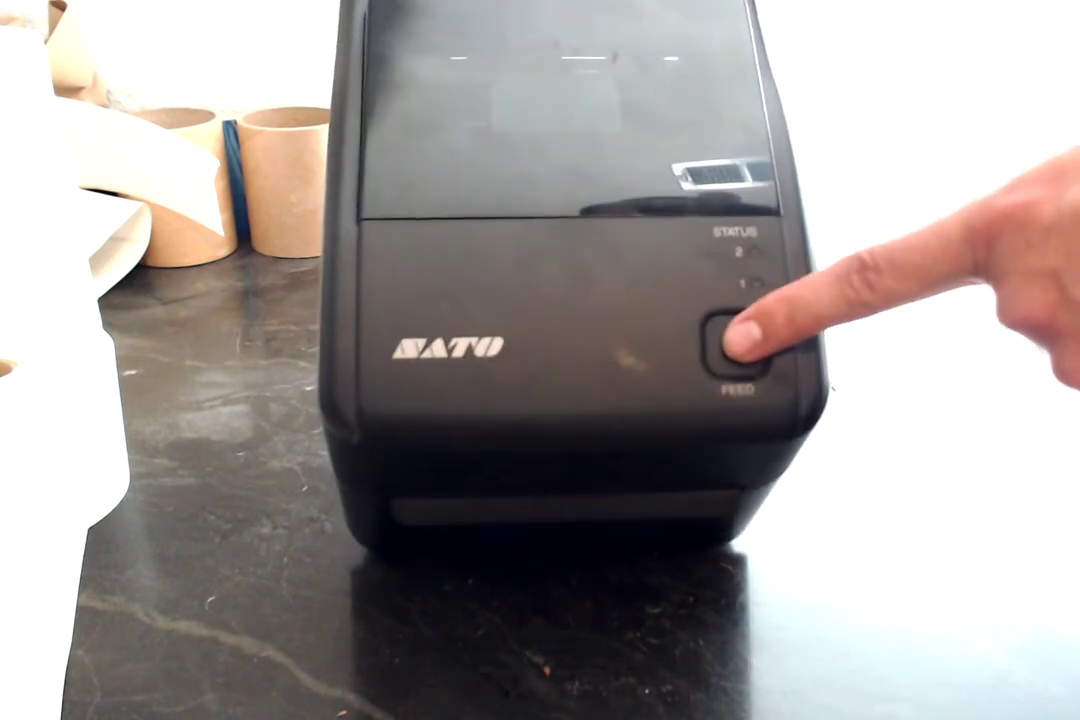
Repeat the FEED-held power-on and keep holding until the status lights turn red and green.
click(738, 344)
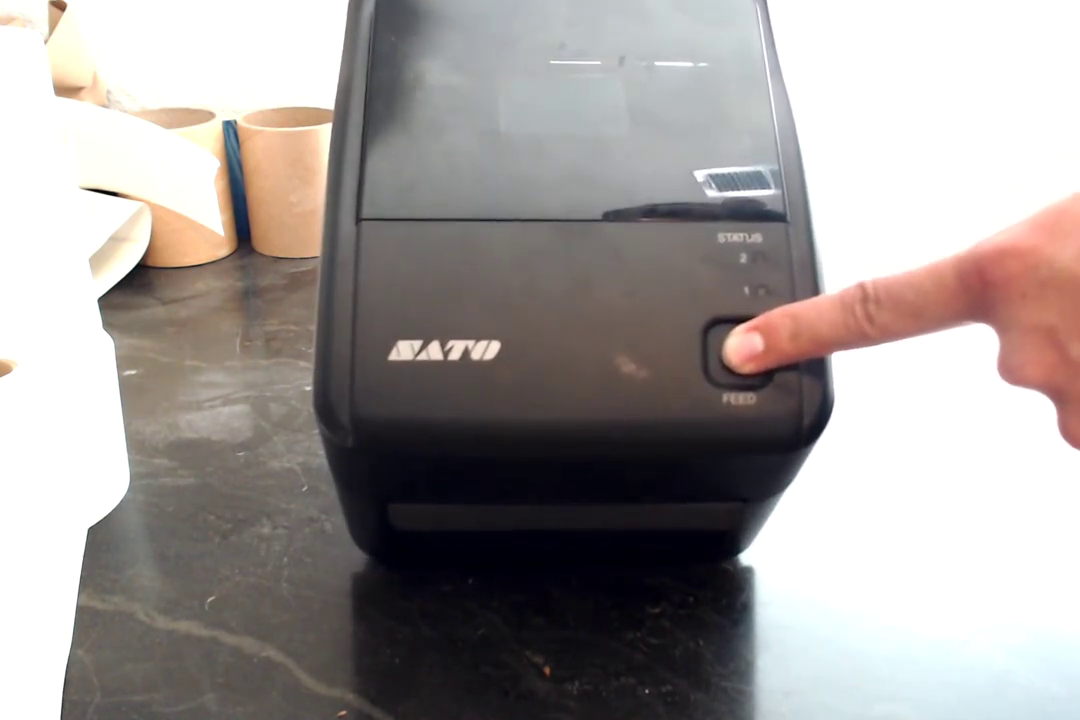
click(744, 356)
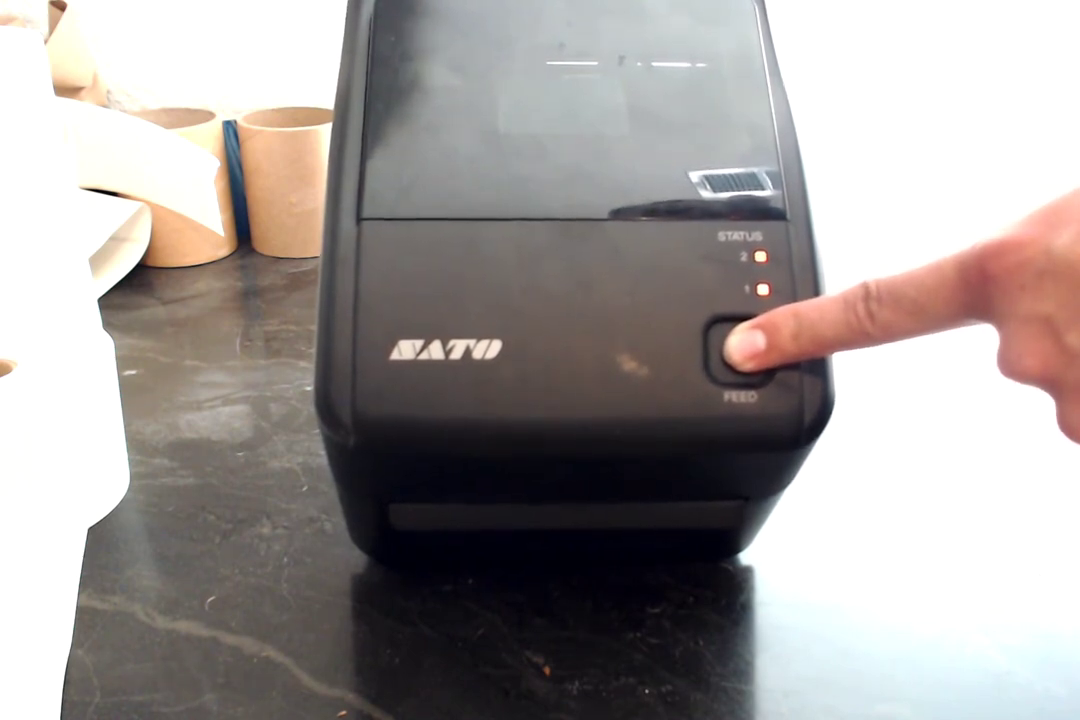
click(744, 356)
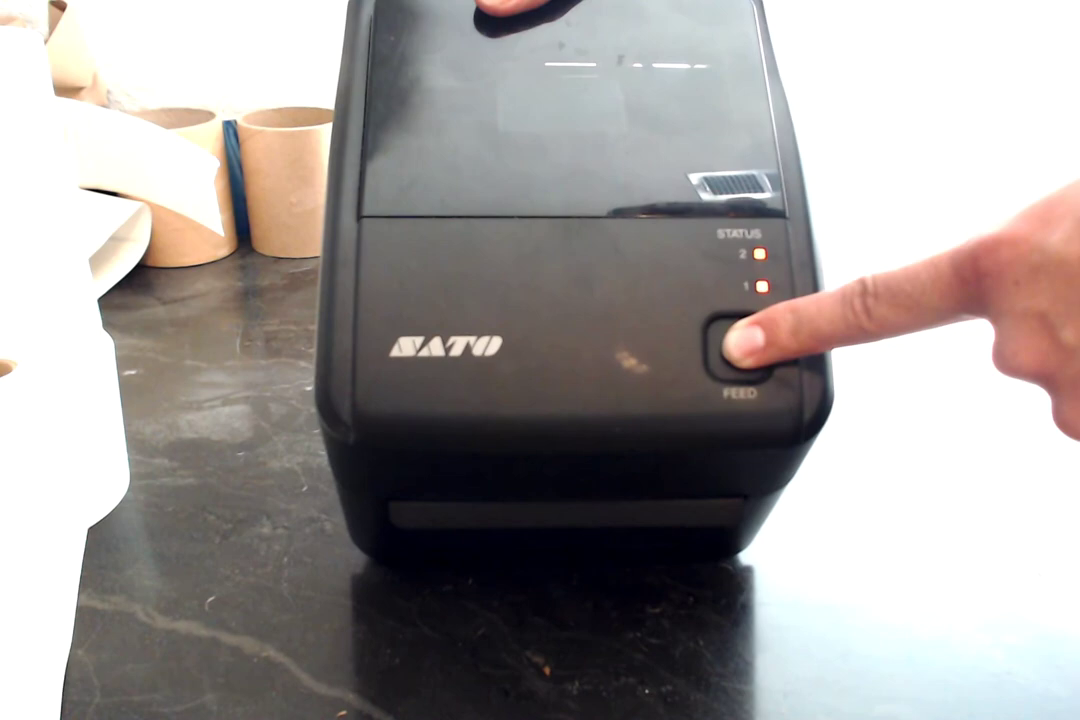
click(744, 348)
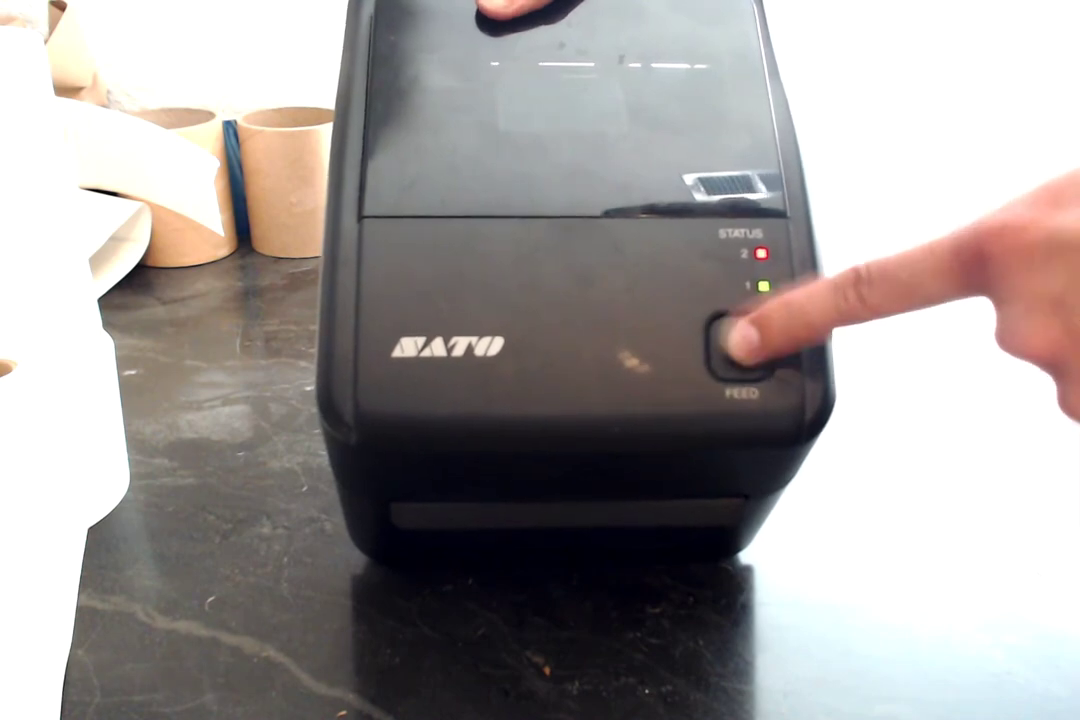